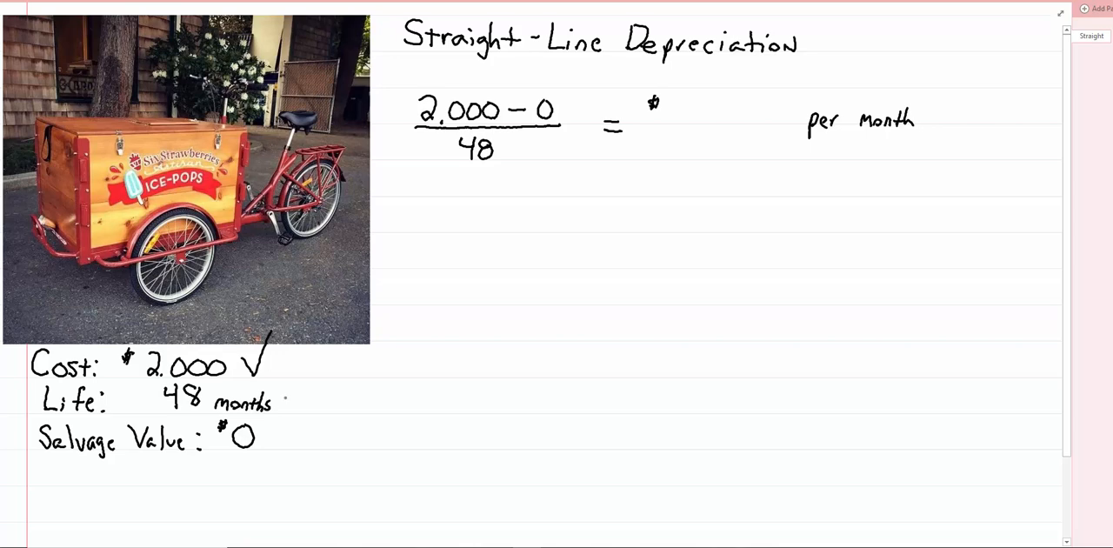
# Step: Tick the 48-month life and $0 salvage value, bracket them, and underline the title
pyautogui.moveTo(287, 391); pyautogui.dragTo(300, 413)
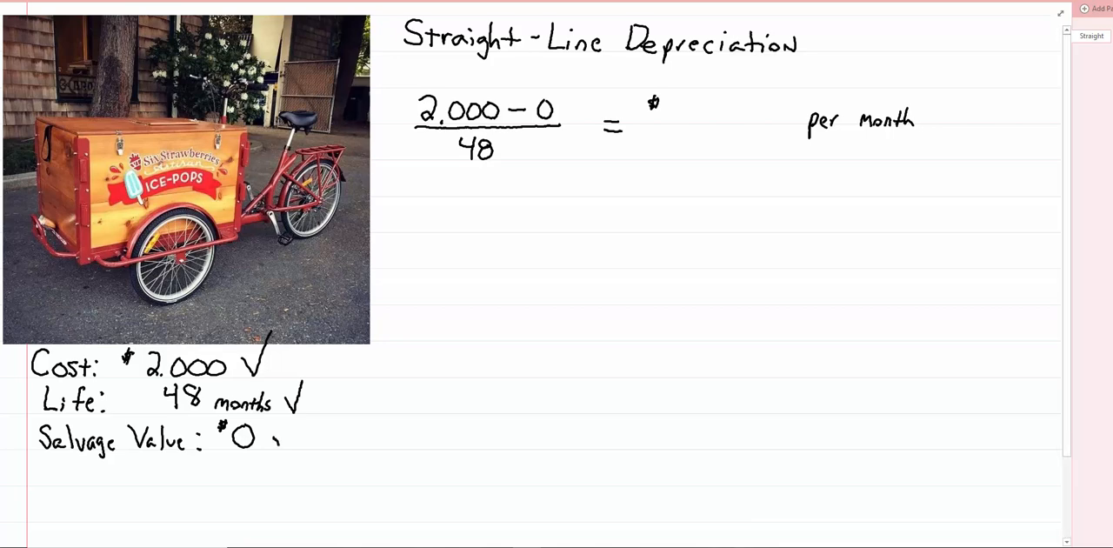
pyautogui.moveTo(276, 452); pyautogui.dragTo(291, 426)
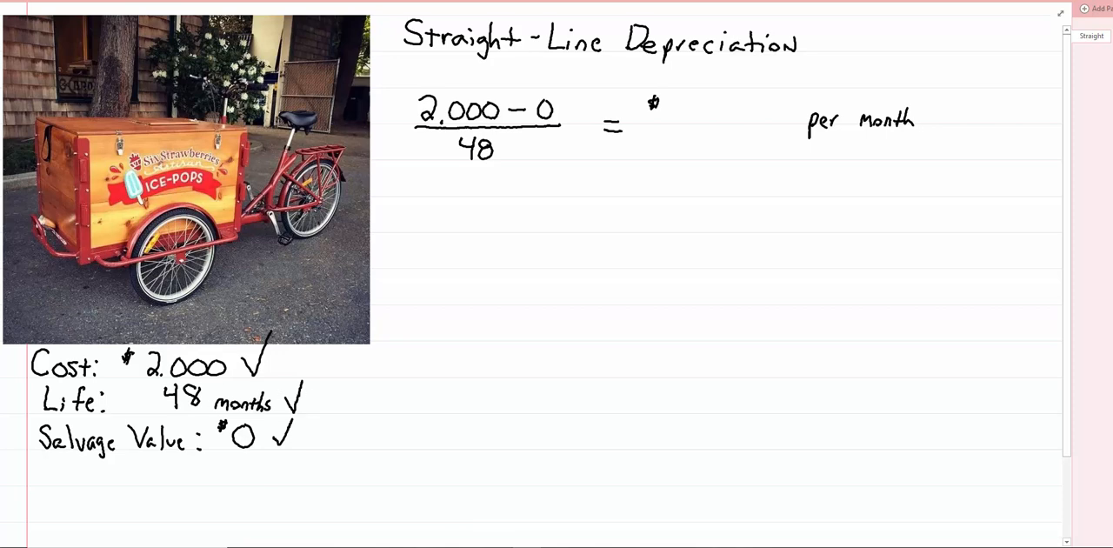
pyautogui.moveTo(308, 378); pyautogui.dragTo(322, 409)
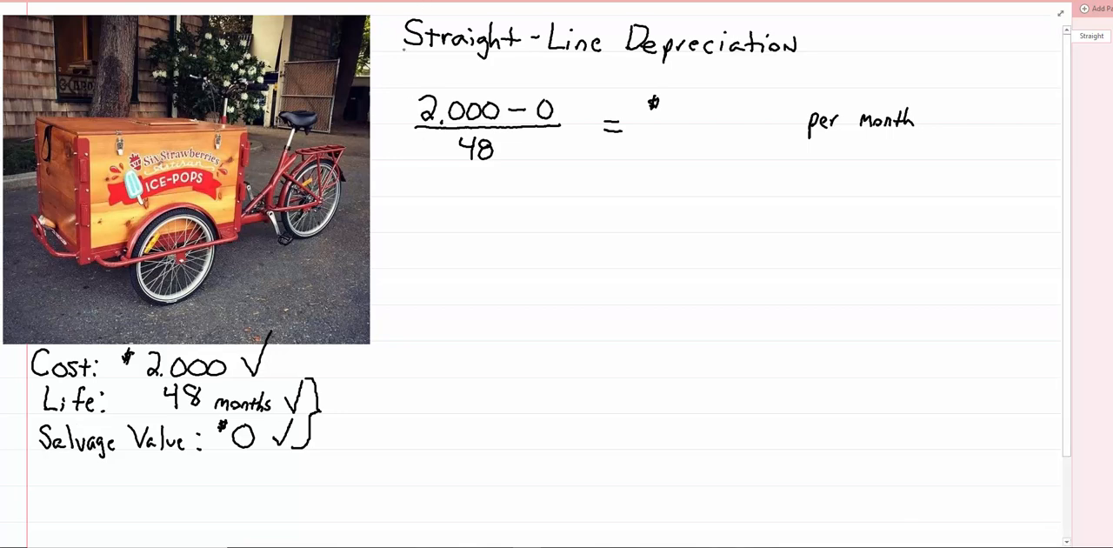
pyautogui.moveTo(405, 54); pyautogui.dragTo(595, 52)
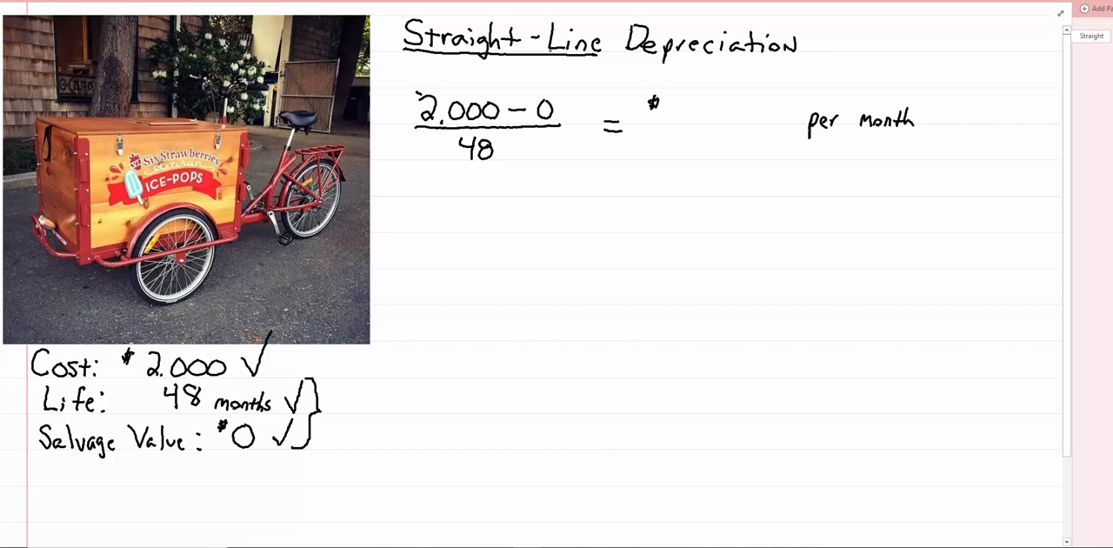
# Step: Handwrite 42 so the result reads $42 per month, then go to Assets Ledger
pyautogui.moveTo(696, 113); pyautogui.dragTo(713, 100)
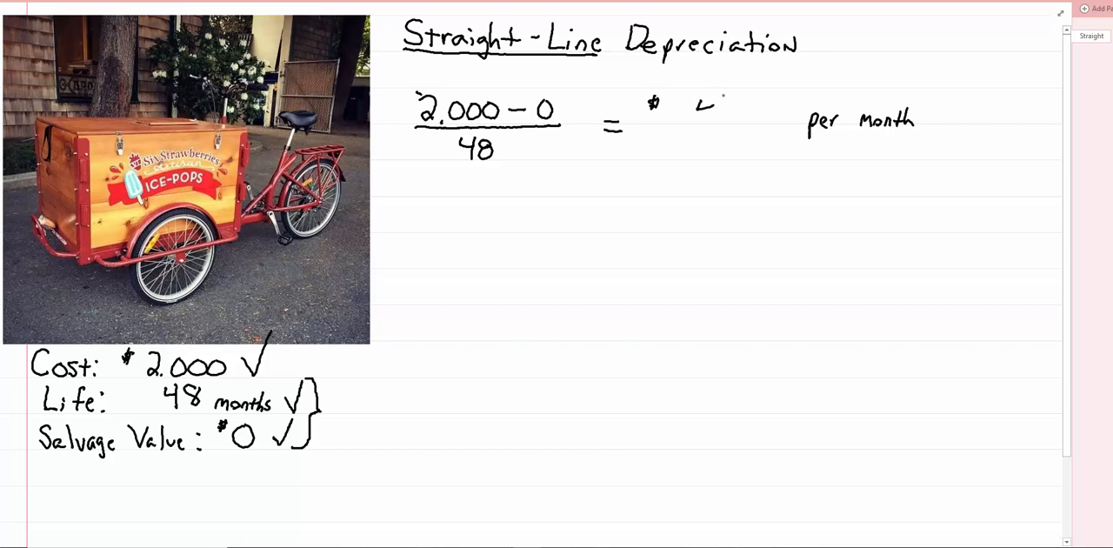
pyautogui.write('42')
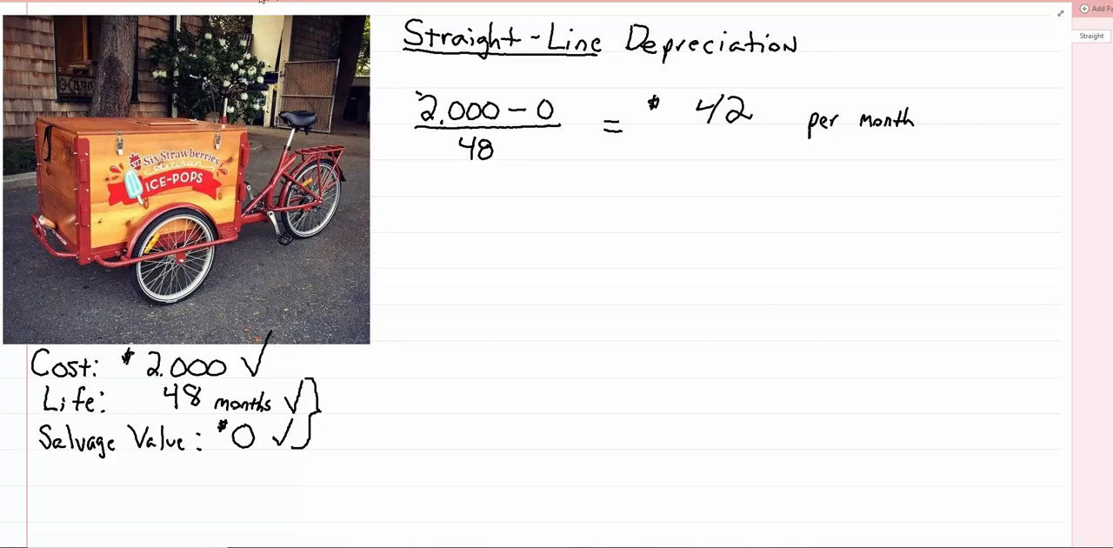
pyautogui.click(1092, 35)
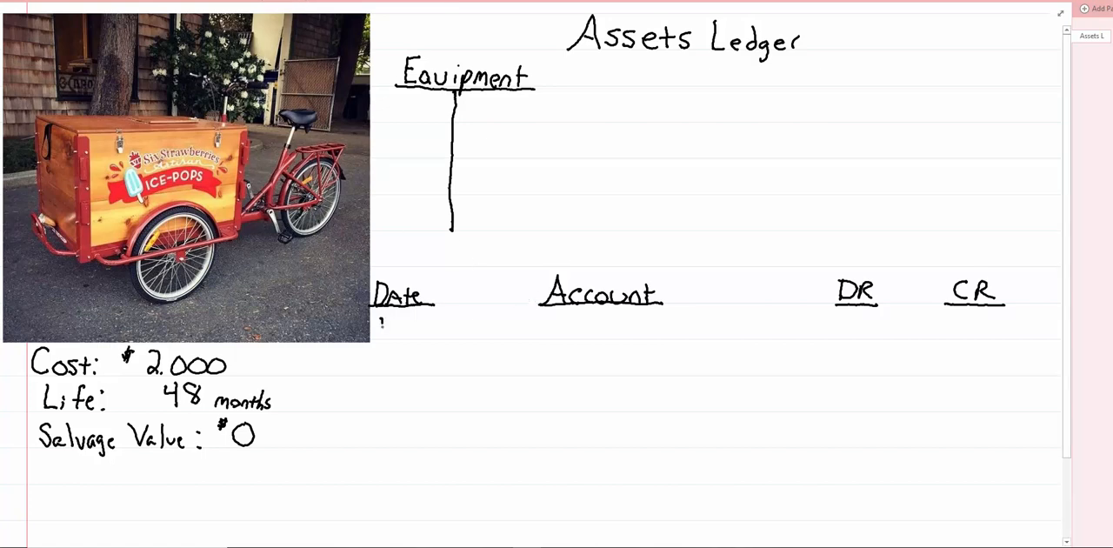
# Step: Write 1/1 Equipment $2,000 debit, Cash 2,000 credit, and post 2,000 to Equipment
pyautogui.write('1/1')
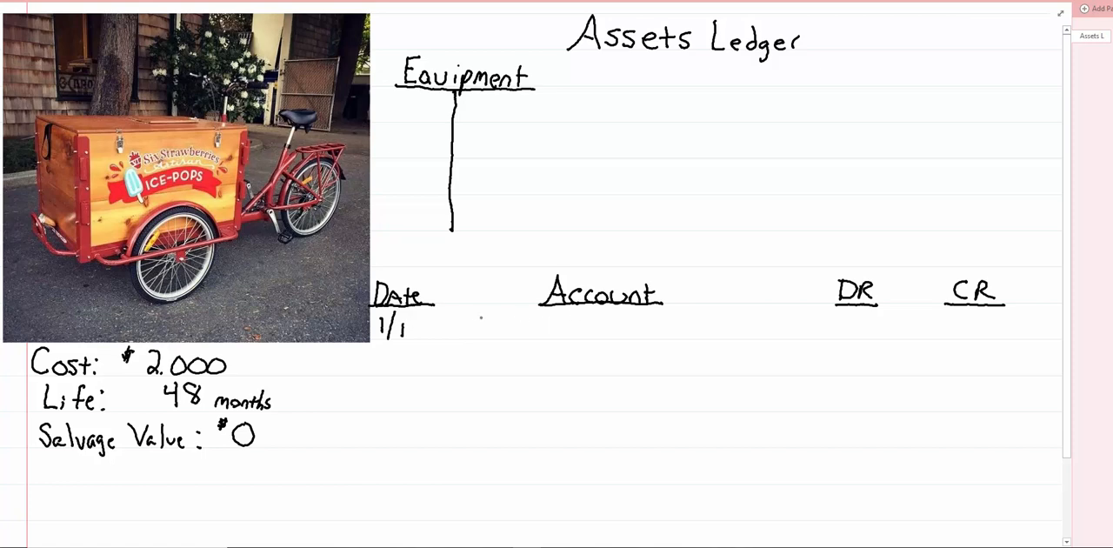
pyautogui.write('E')
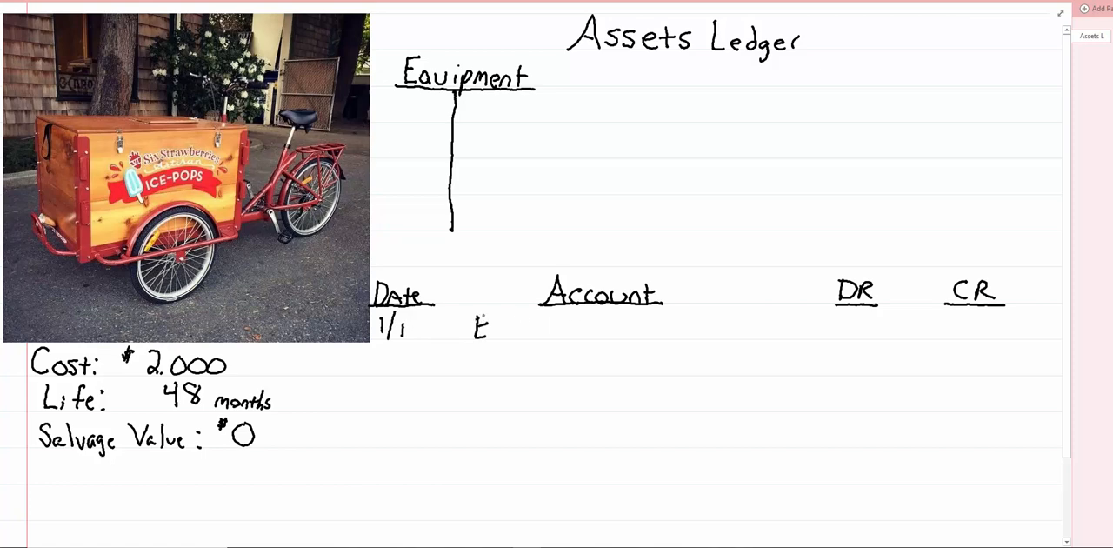
pyautogui.write('Equi')
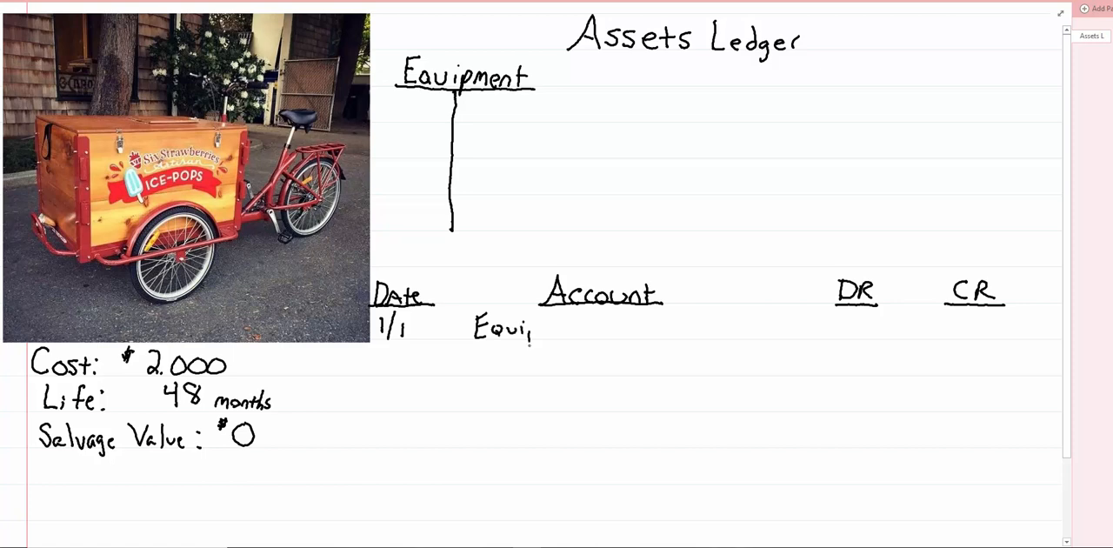
pyautogui.write('pment')
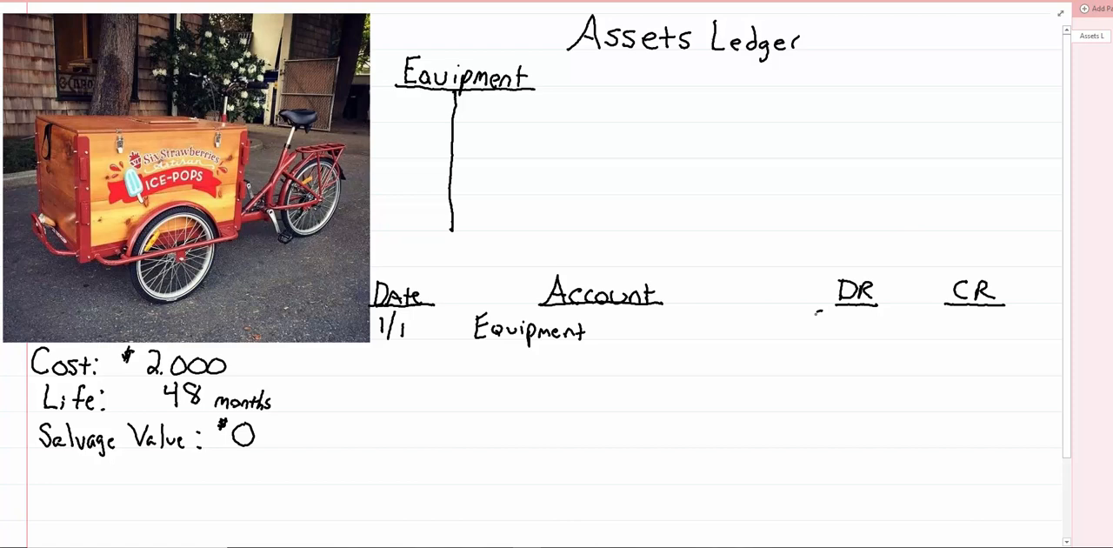
pyautogui.write('$2,0')
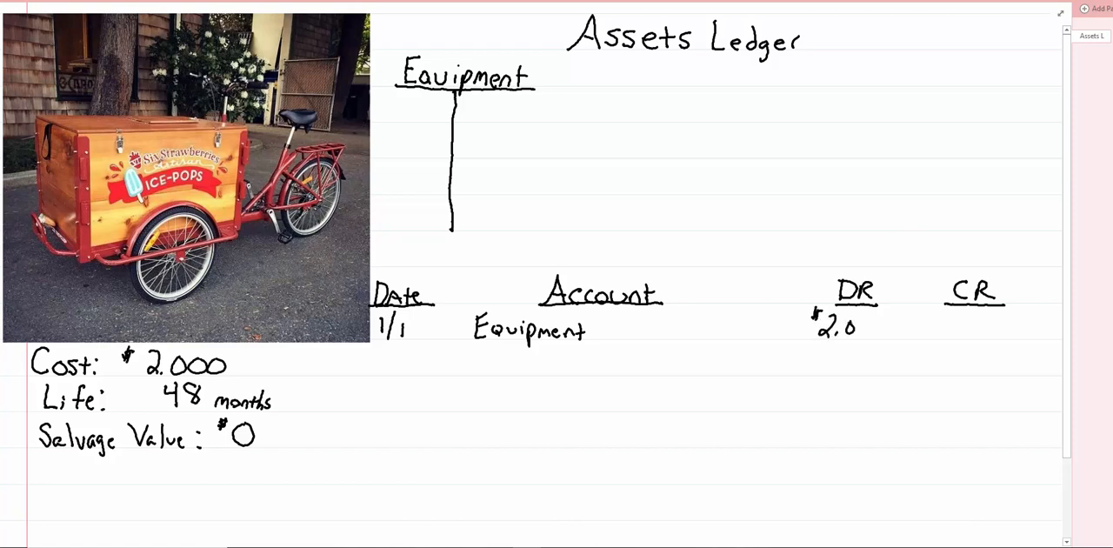
pyautogui.write('Cash')
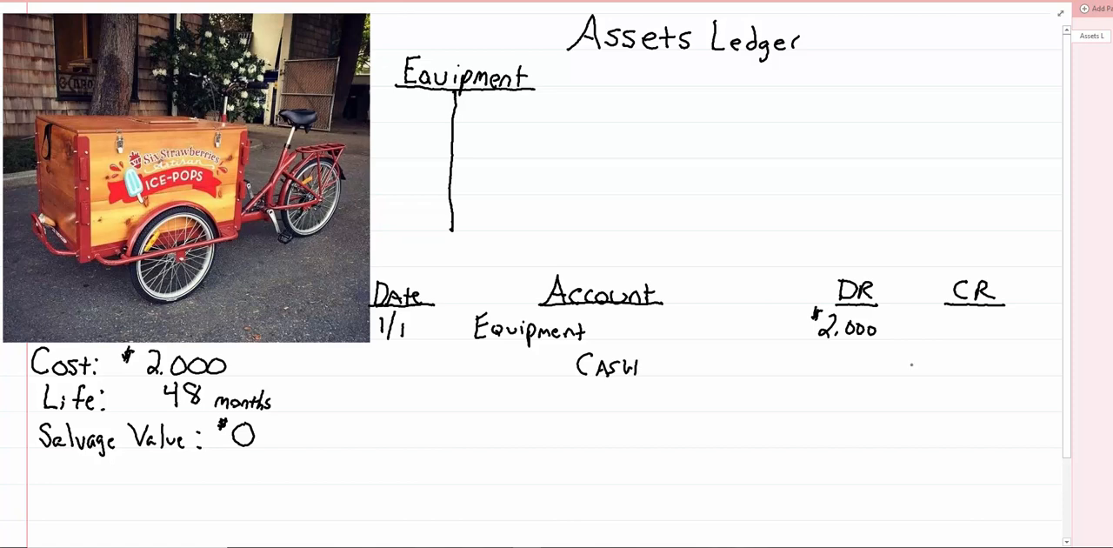
pyautogui.write('2,000')
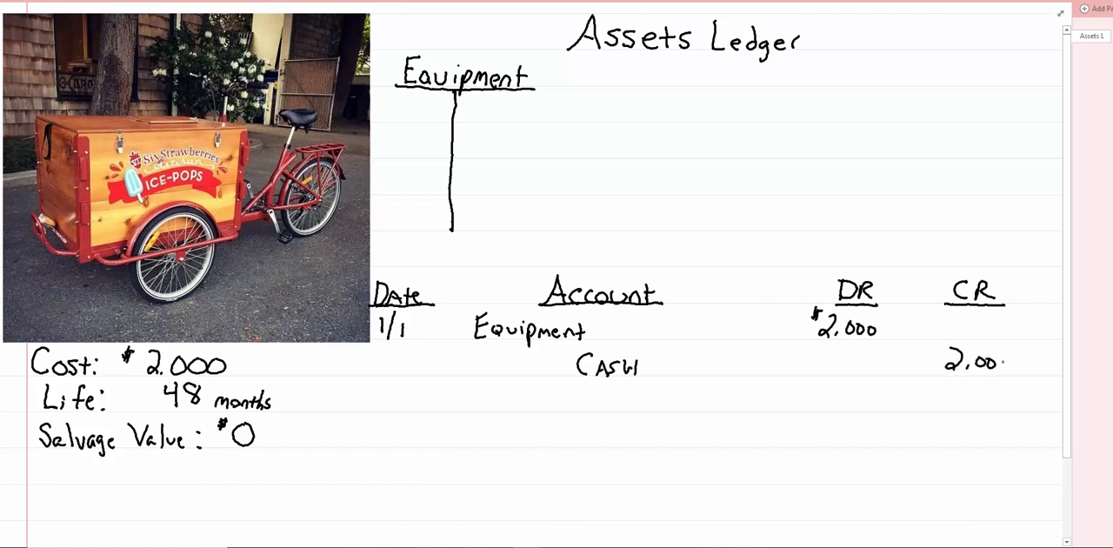
pyautogui.write('2,000')
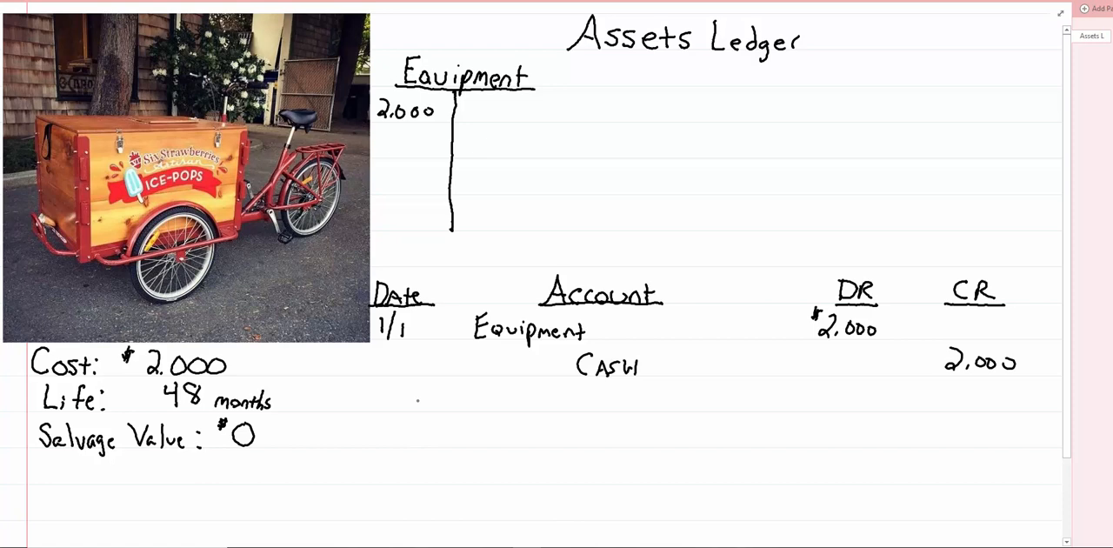
# Step: Write 1/31 Depreciation Expense $42 as debit and Accum. Depr. 42 as credit
pyautogui.write('1/31')
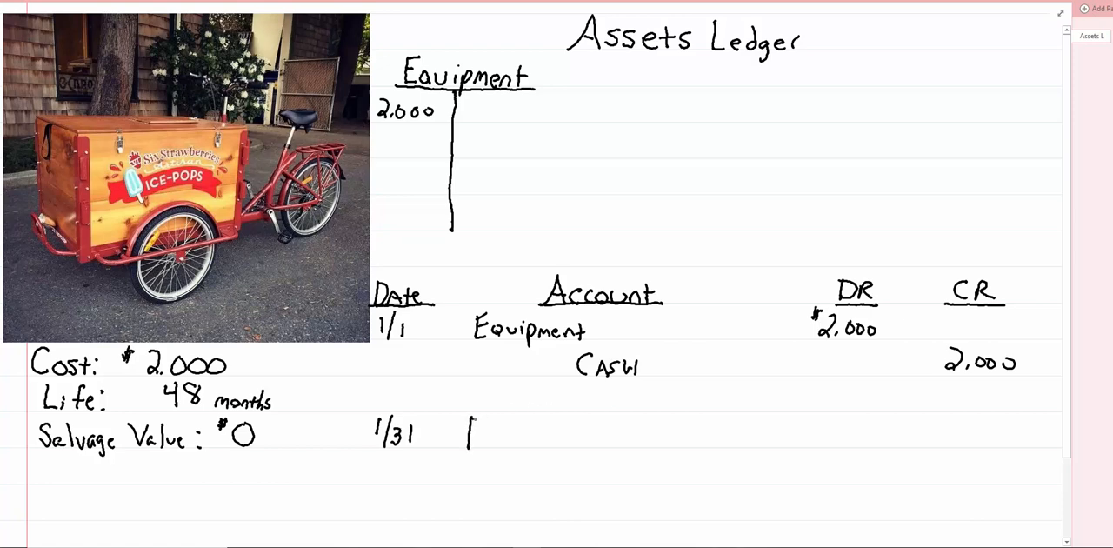
pyautogui.write('Depreciation')
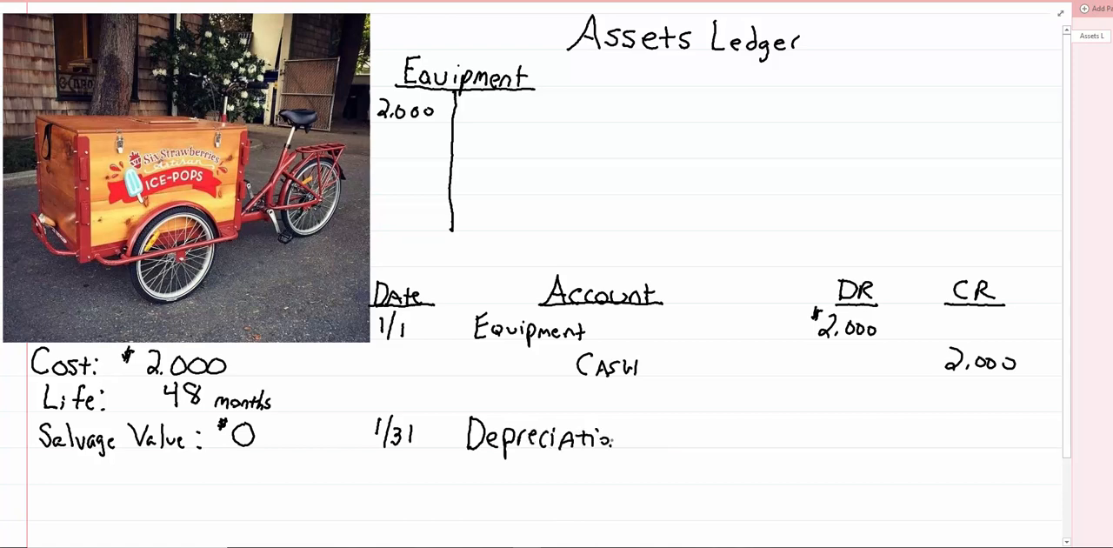
pyautogui.write('Expense')
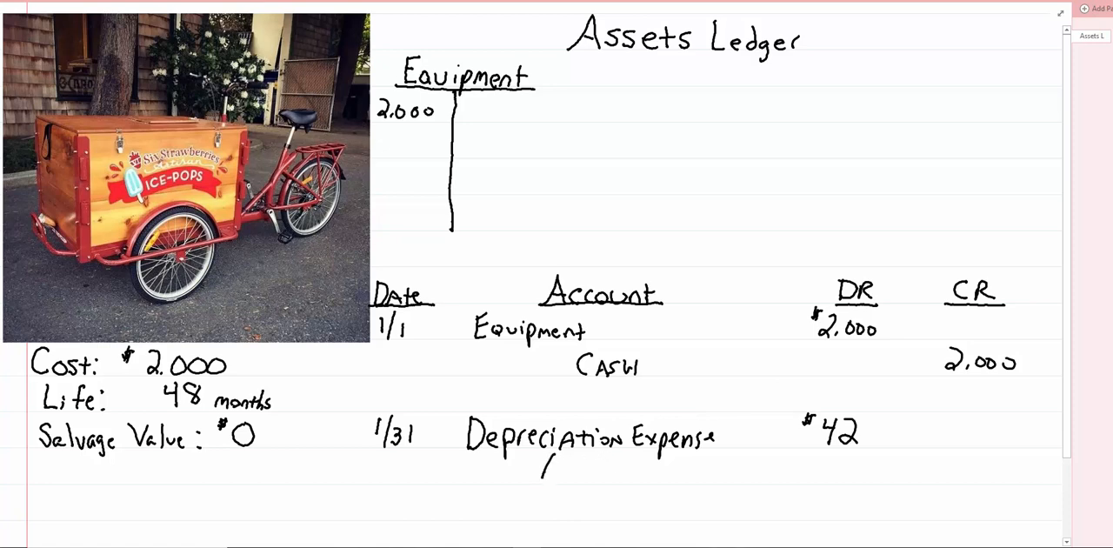
pyautogui.write('Accum.')
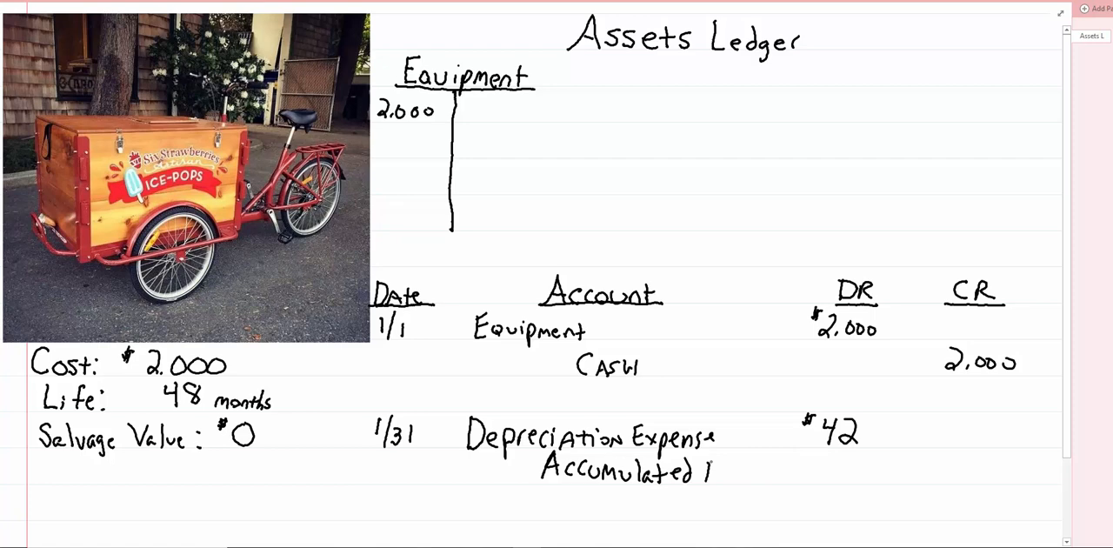
pyautogui.write('Depr.')
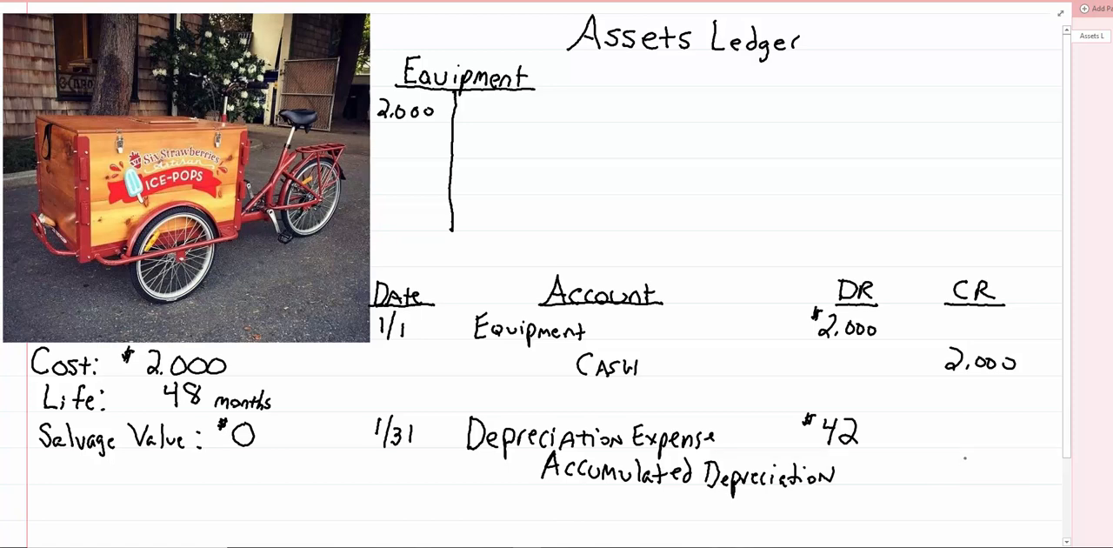
pyautogui.write('42')
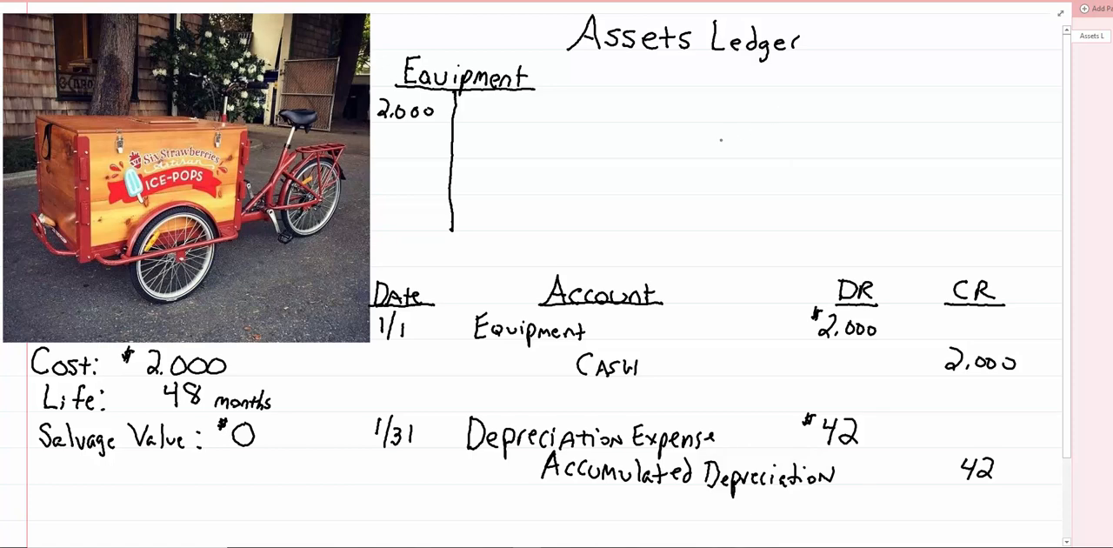
# Step: Draw an Accumulated Depreciation T-account beside Equipment and post 42 on its credit side
pyautogui.moveTo(739, 87); pyautogui.dragTo(737, 161)
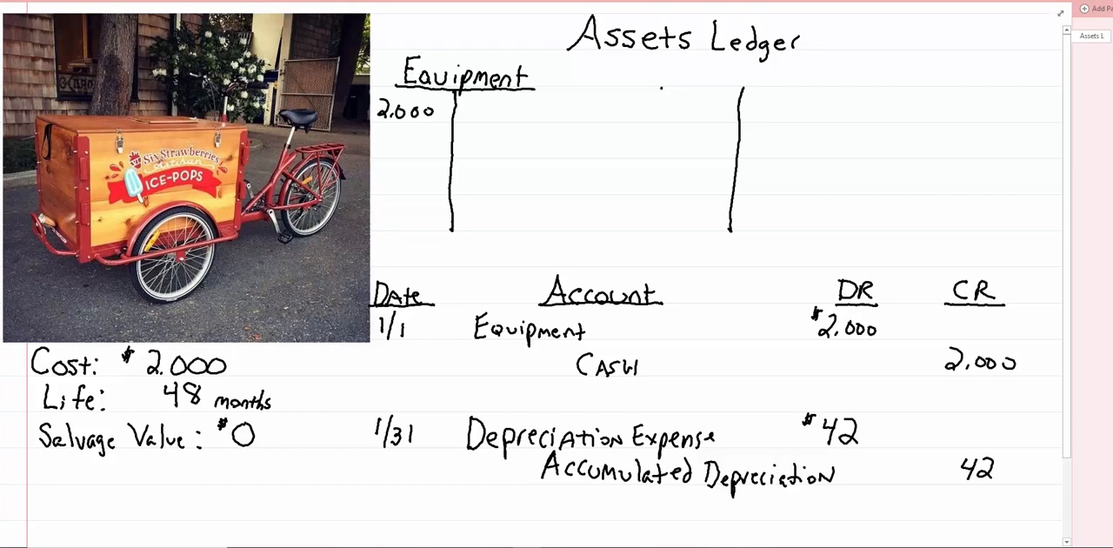
pyautogui.moveTo(661, 87); pyautogui.dragTo(830, 87)
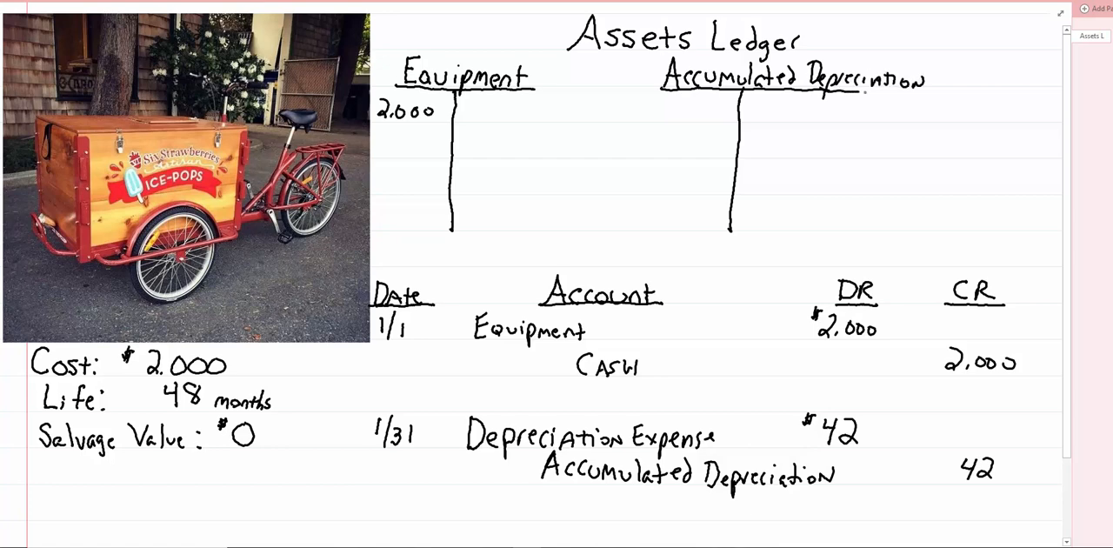
pyautogui.write('42')
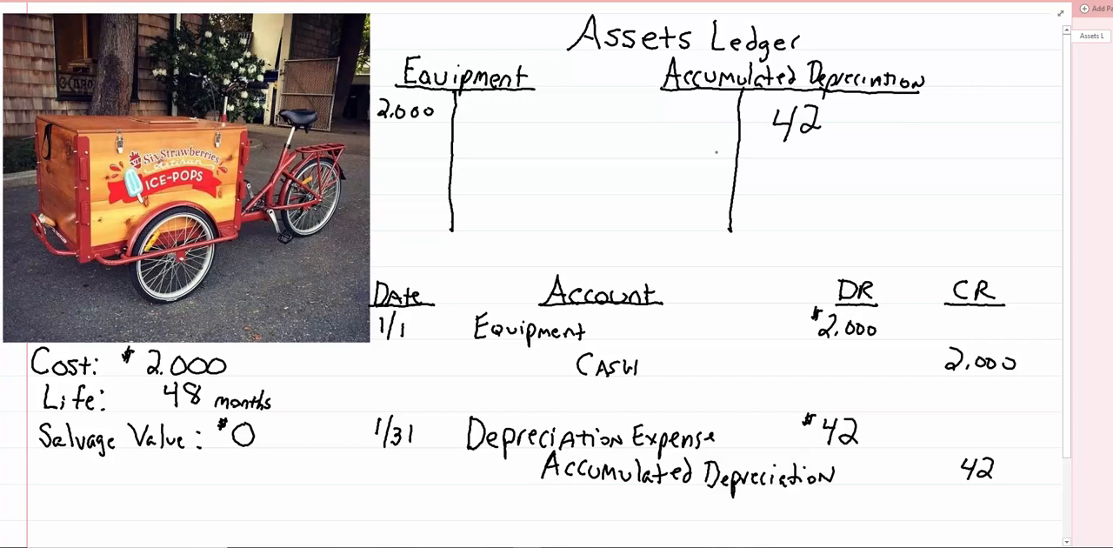